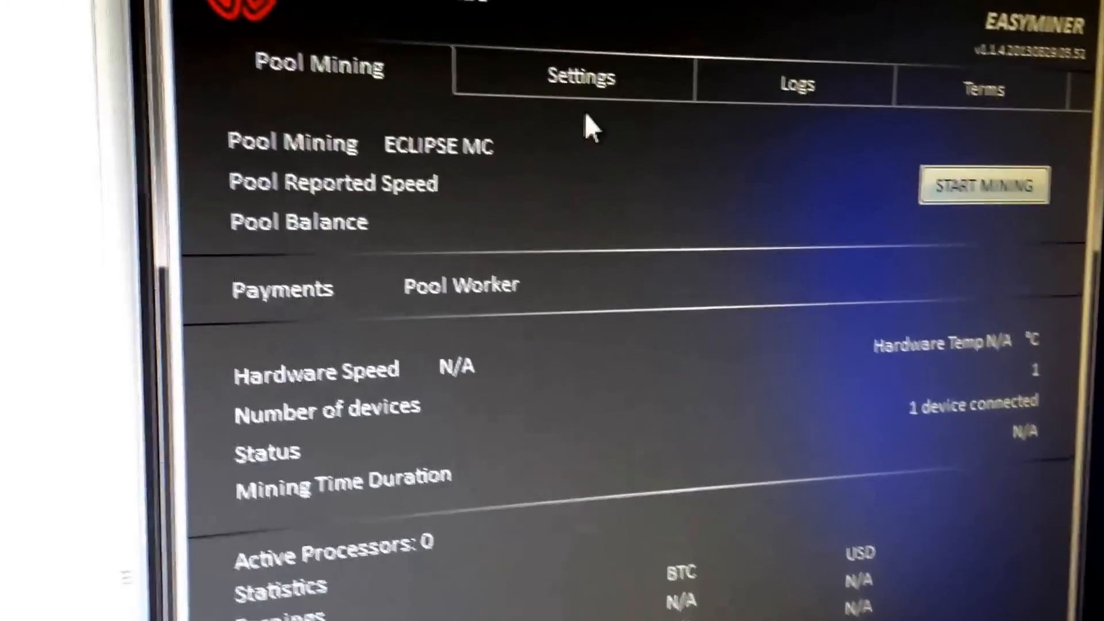
# - View the Eclipse MC My Account dashboard's confirmed BTC balance and Current Speed, then return to EasyMiner
pyautogui.click(581, 76)
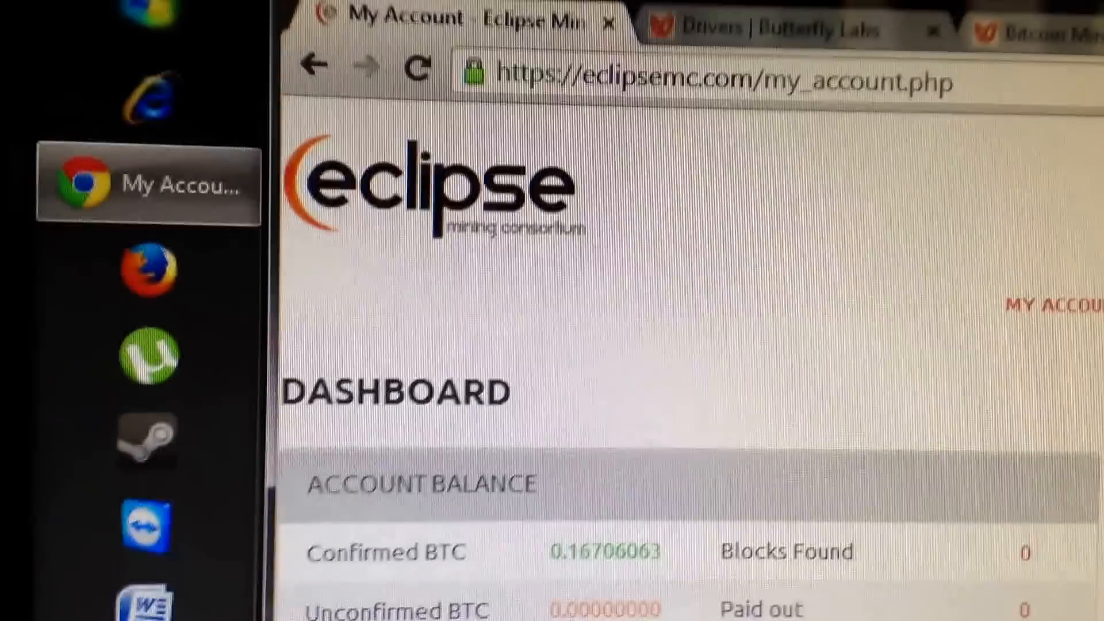
pyautogui.scroll(-3)
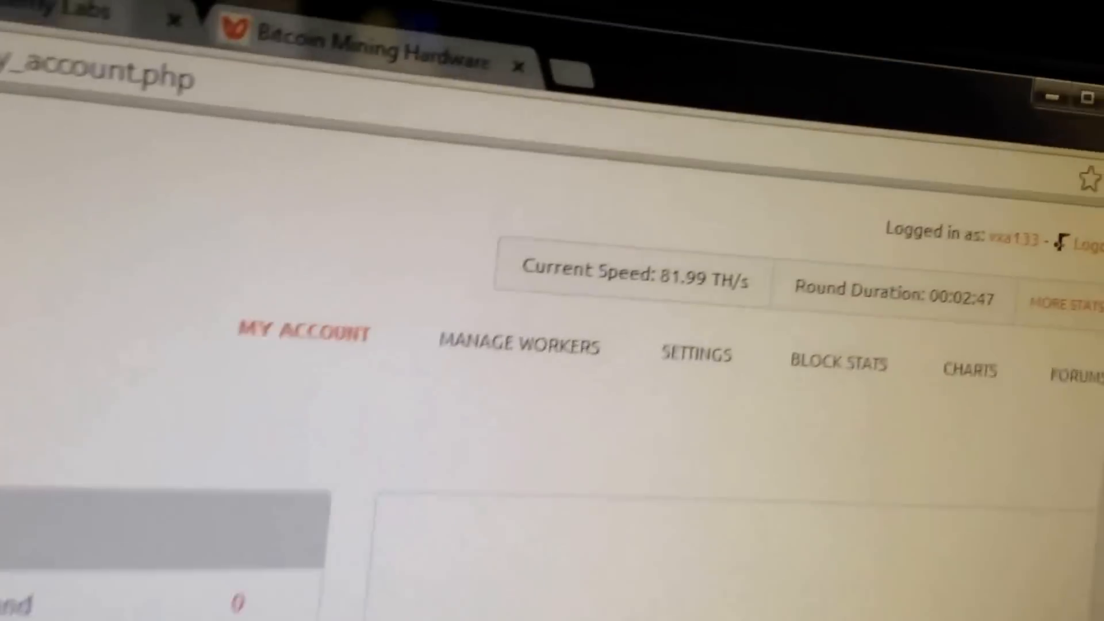
pyautogui.click(517, 345)
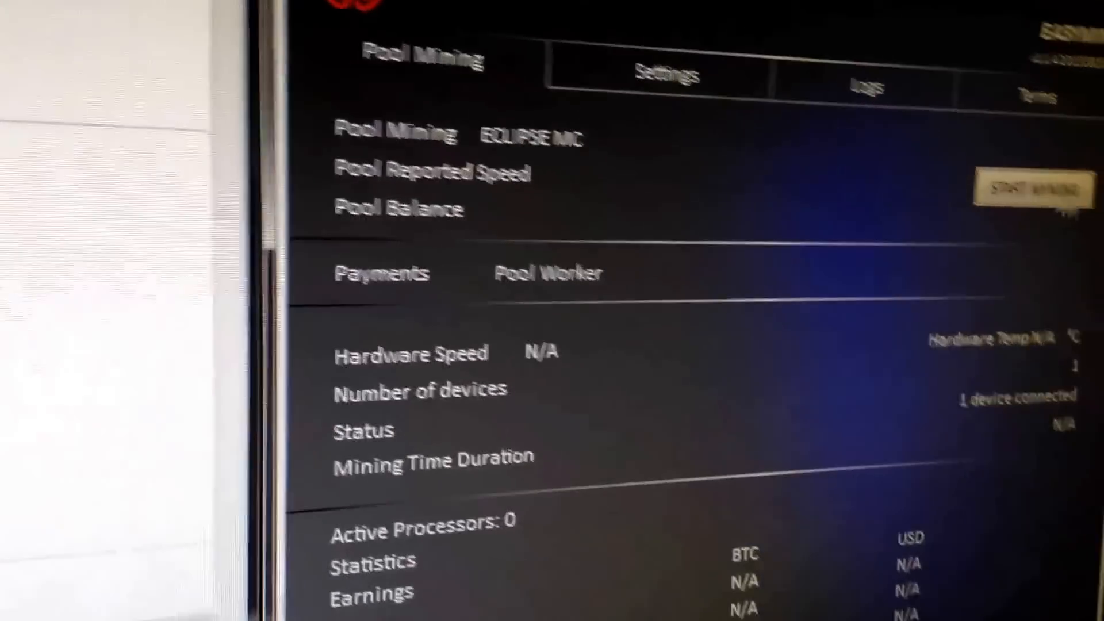
# - Start mining on the Eclipse MC pool from EasyMiner's Pool Mining tab
pyautogui.click(1031, 190)
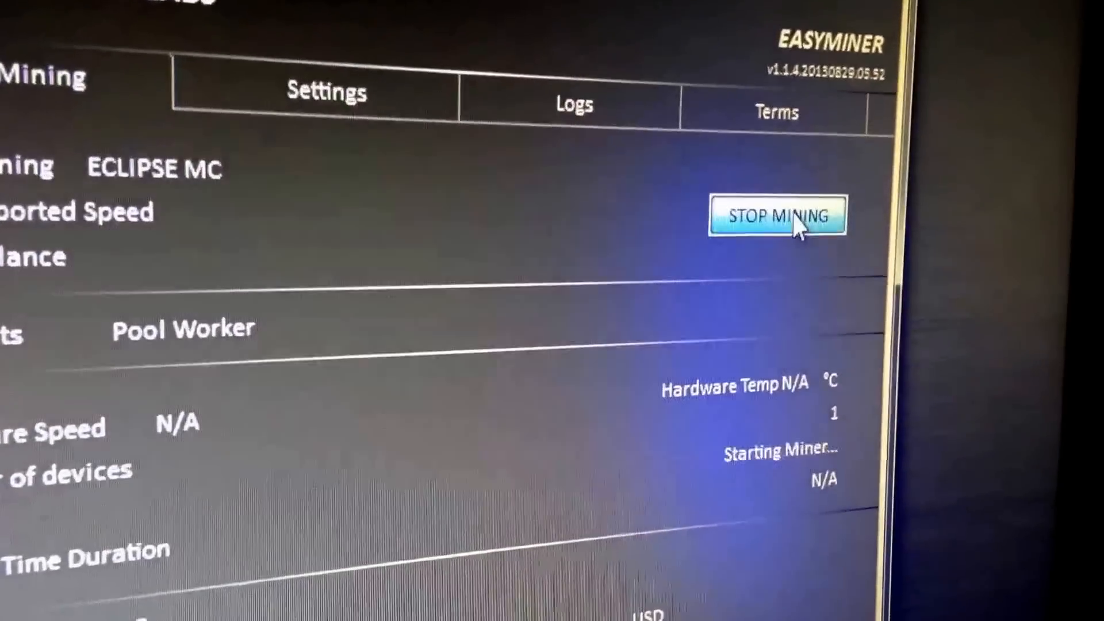